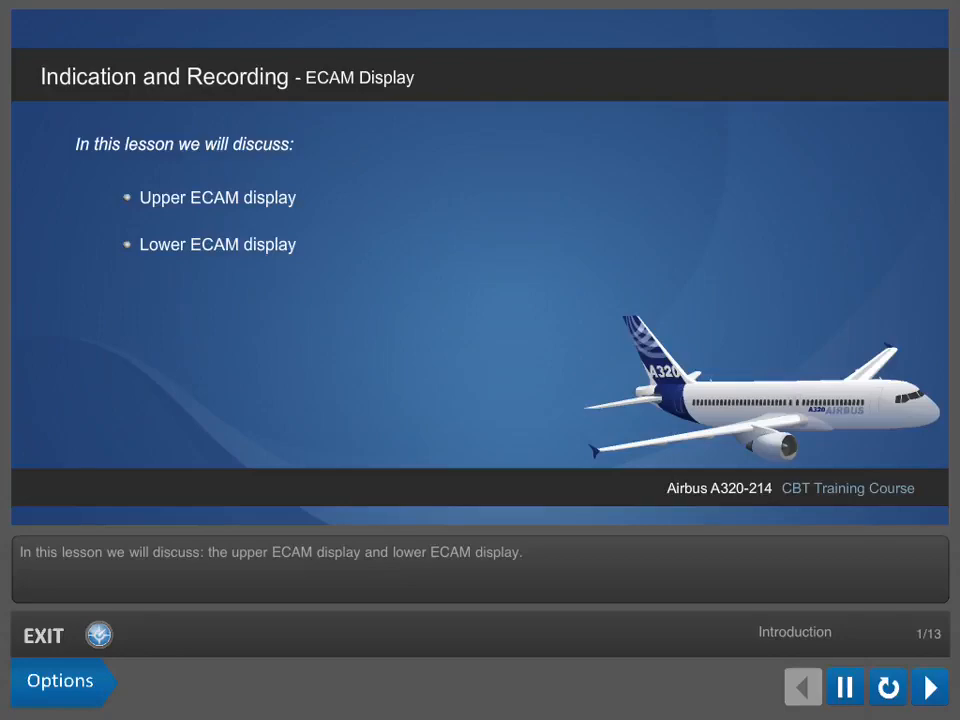
Advance from the lesson introduction to slide 2 on the Upper ECAM amber memos
click(929, 687)
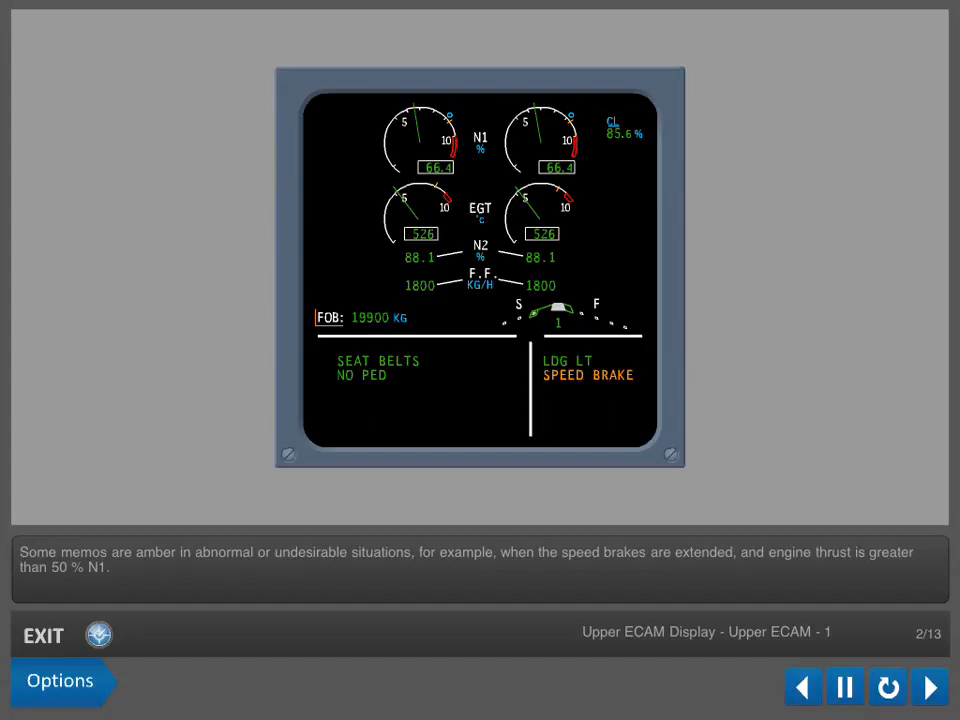
Advance through slide 3's engine fire warning to slide 4's take-off memo
click(929, 687)
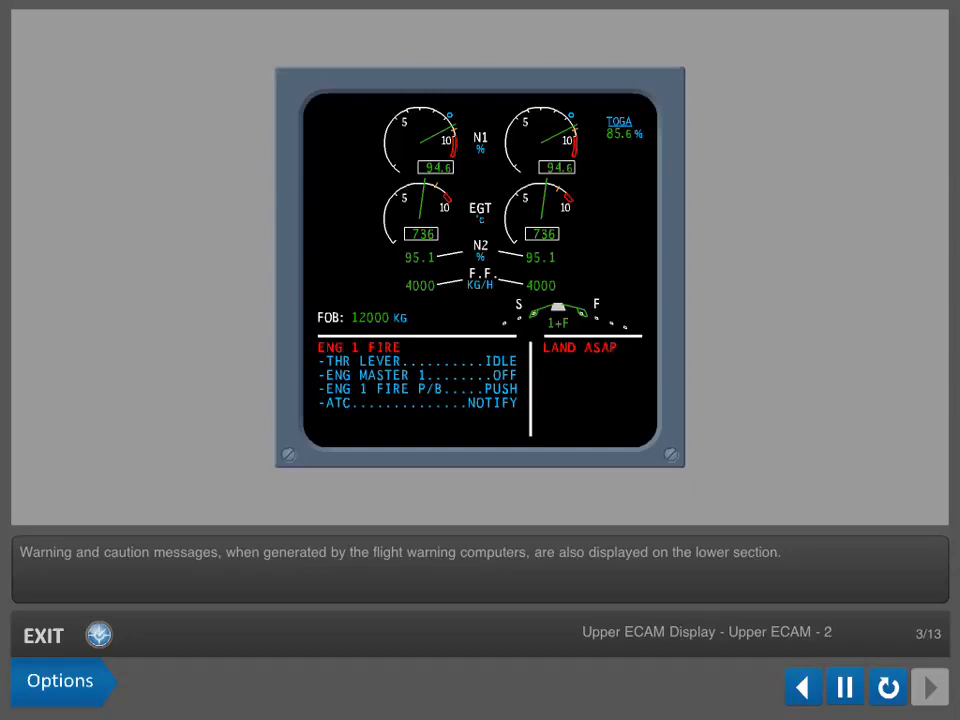
mouse_move(929, 687)
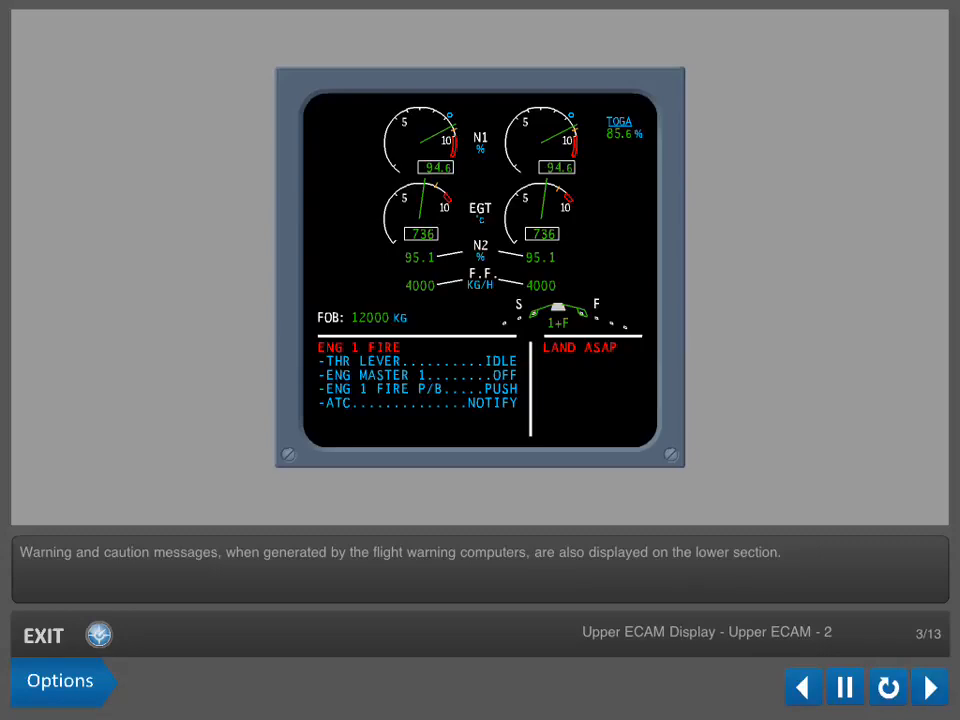
click(929, 687)
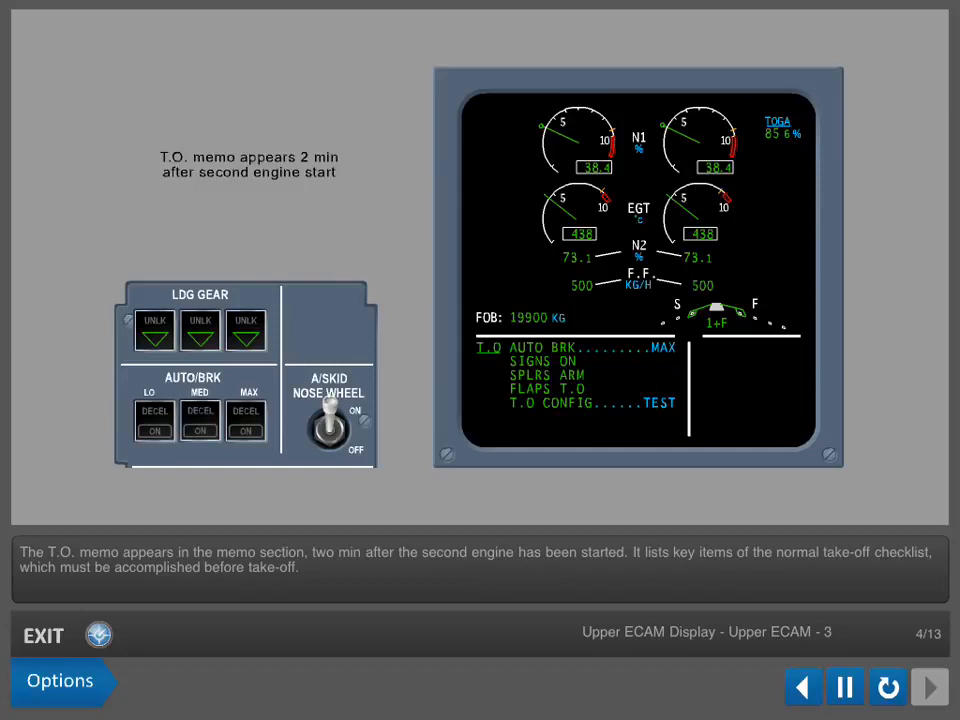
Set autobrake to MAX, turning its memo line green, and continue to slide 5's T.O. Config Test
click(927, 687)
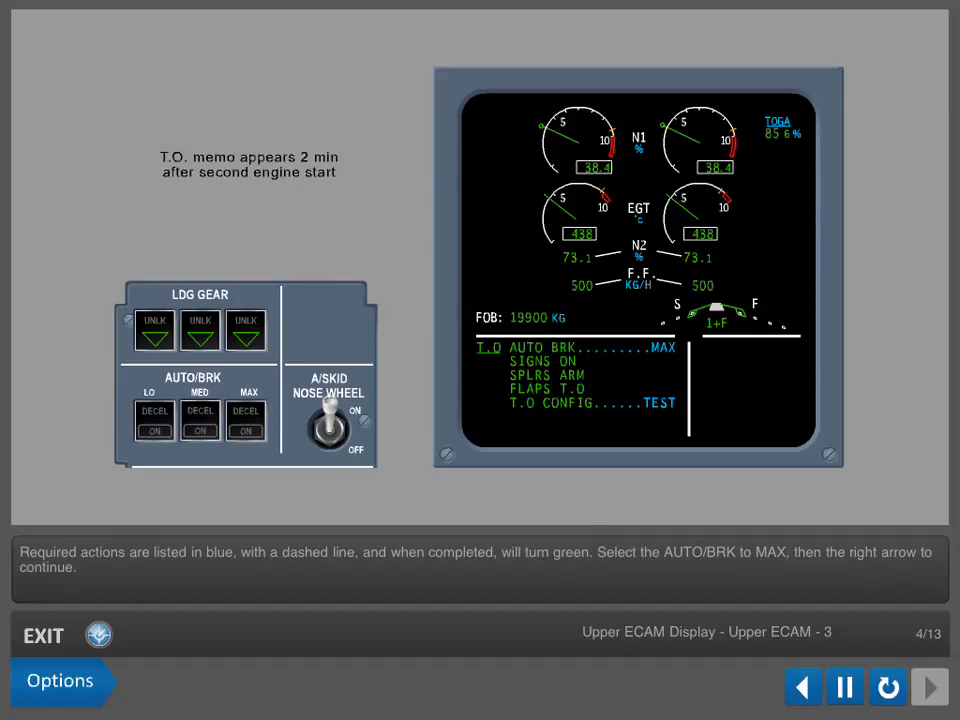
click(245, 430)
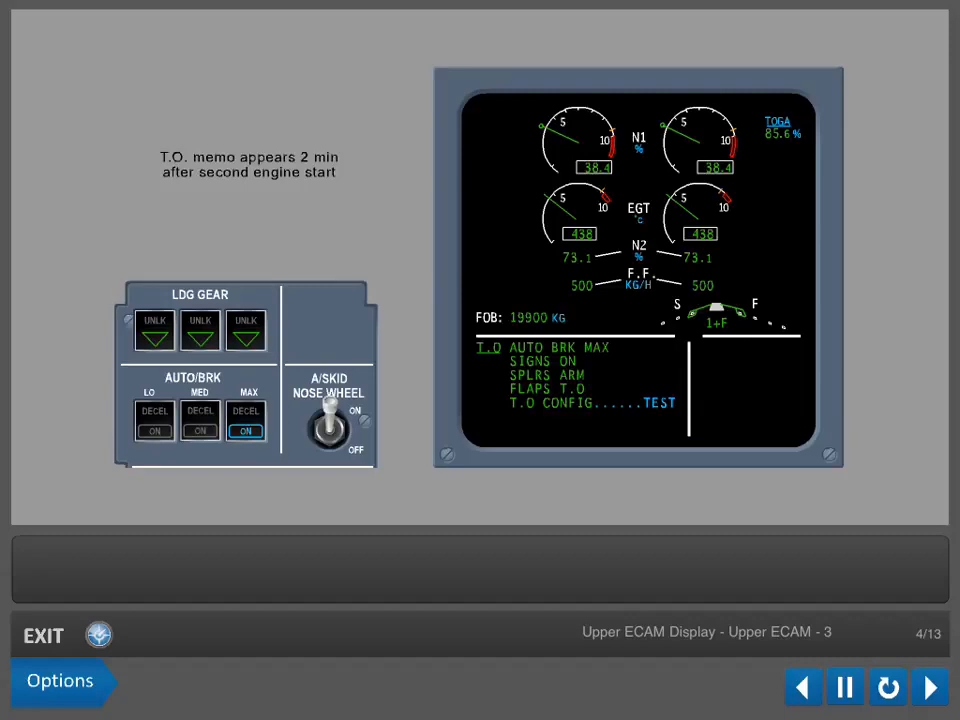
click(929, 687)
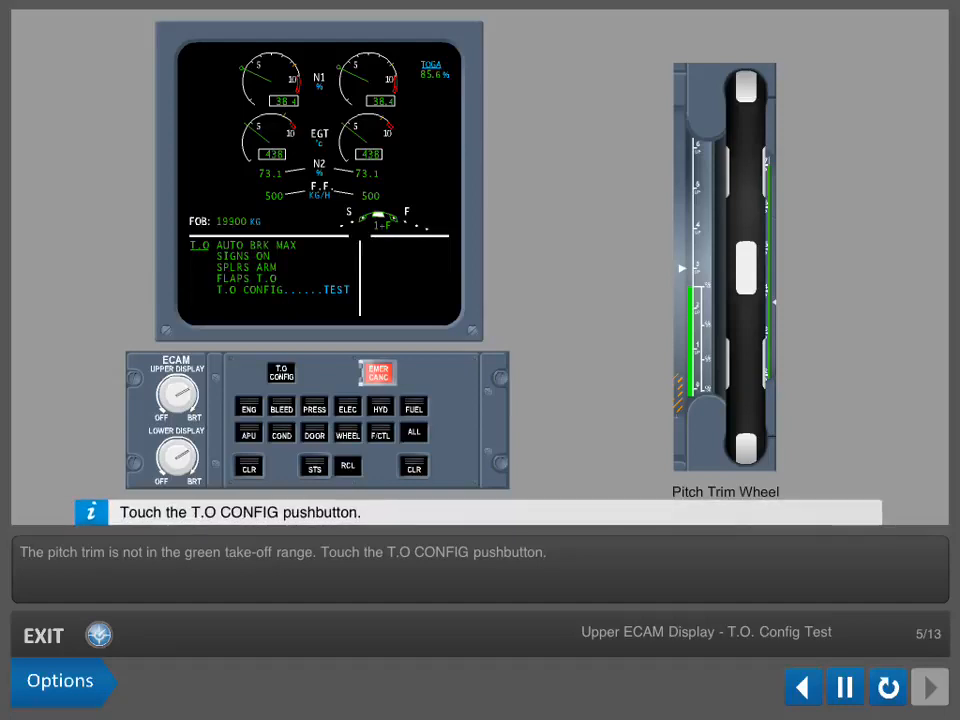
Run the T.O CONFIG test, raising the pitch trim warning, then continue to slide 6
click(281, 372)
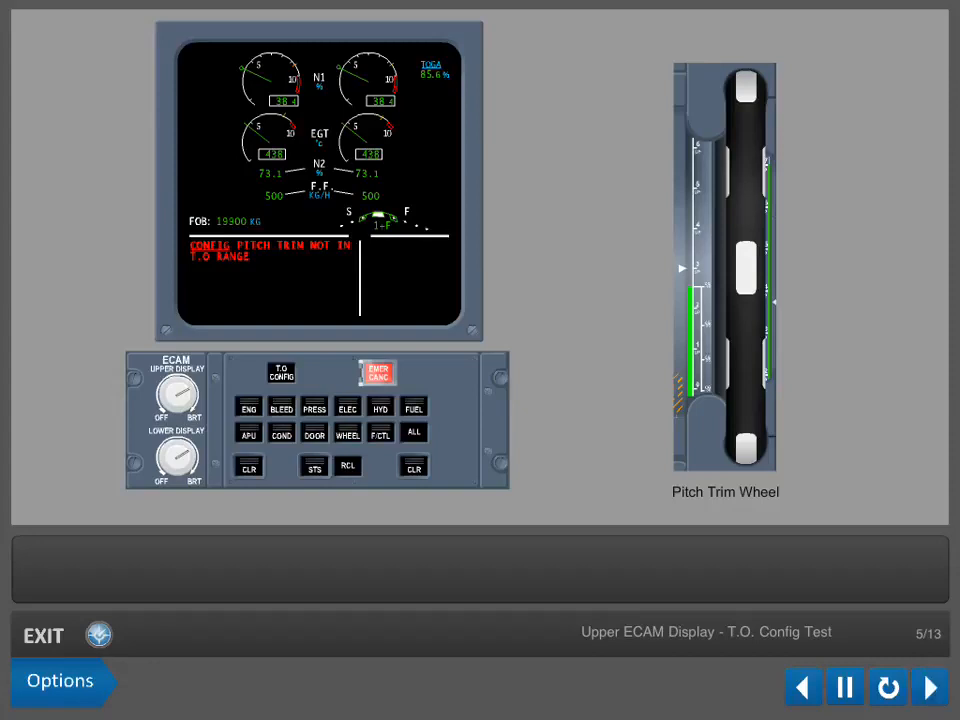
click(929, 687)
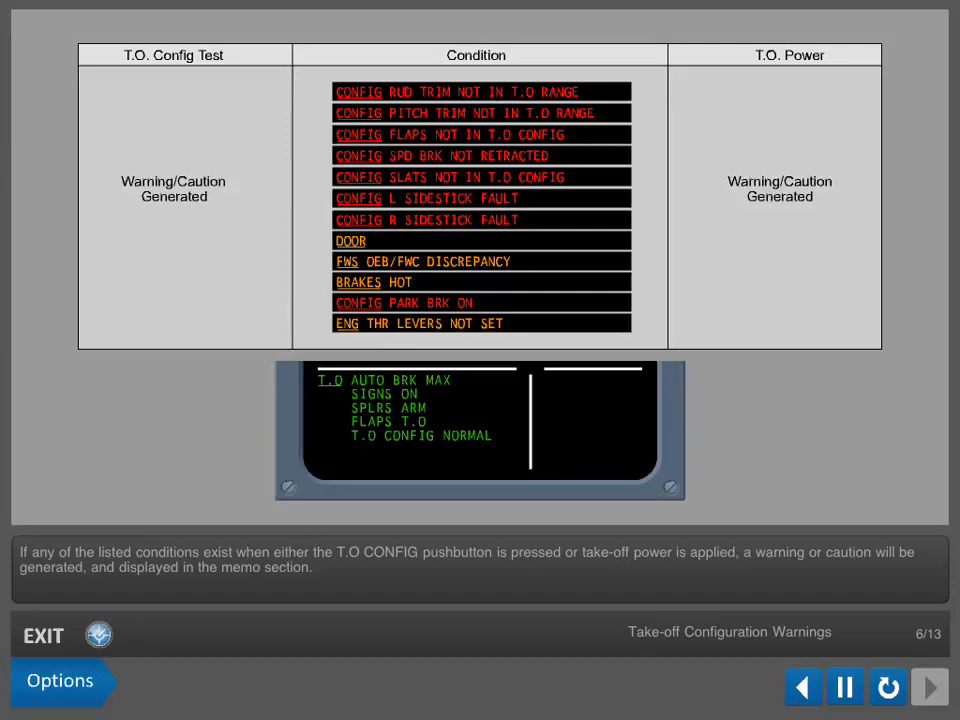
Finish slide 6's take-off configuration warnings and move on to slide 7's landing memo
click(928, 687)
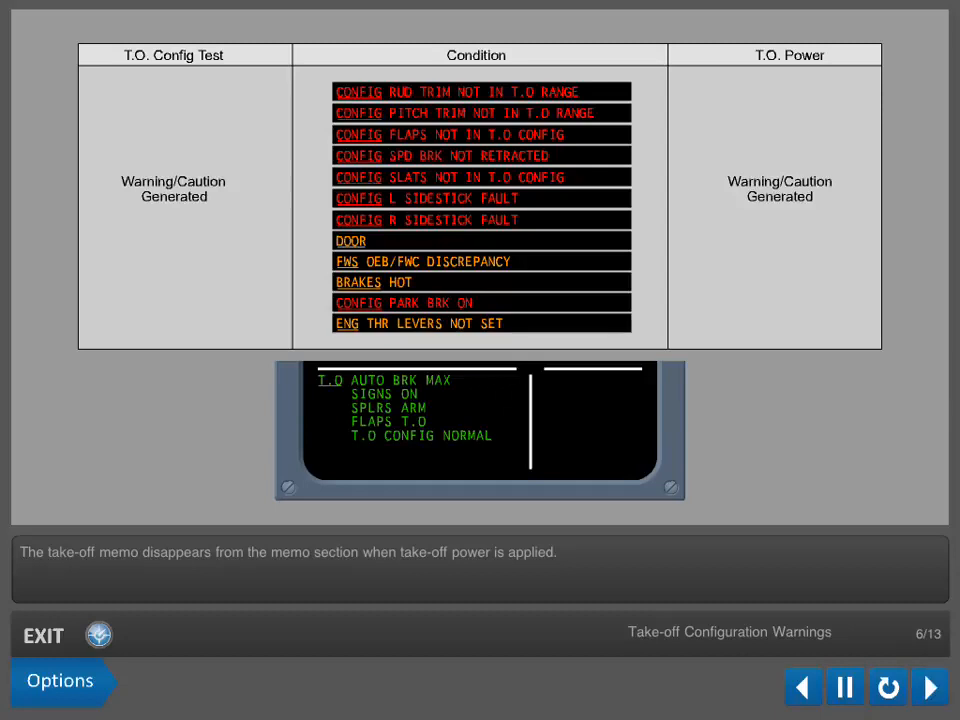
click(928, 687)
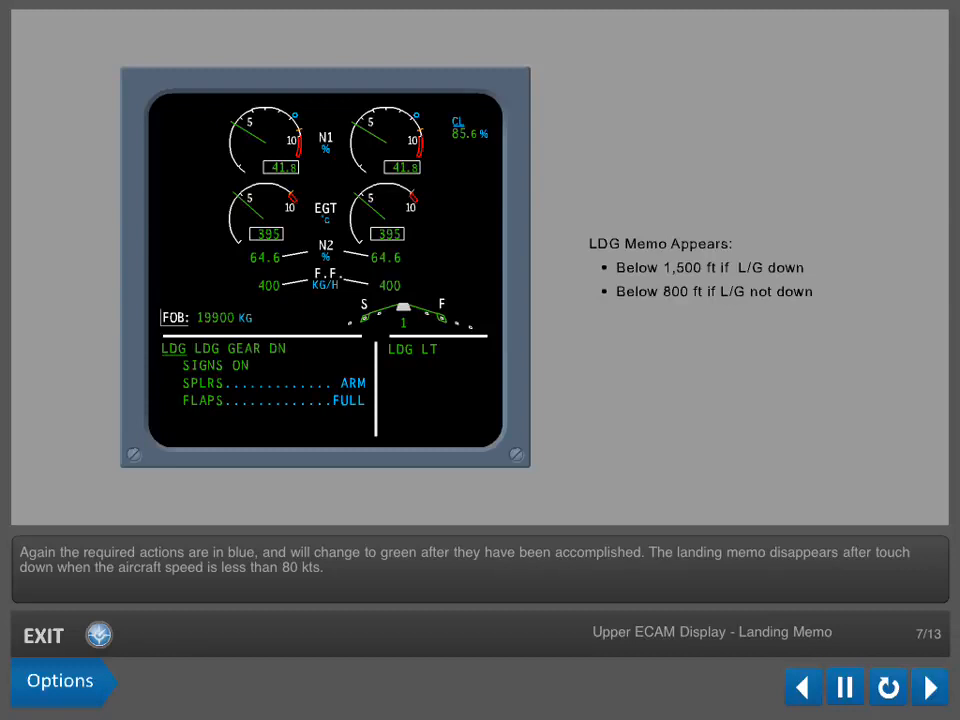
Advance from the landing memo to slide 8's lower ECAM flight phases chart
click(928, 687)
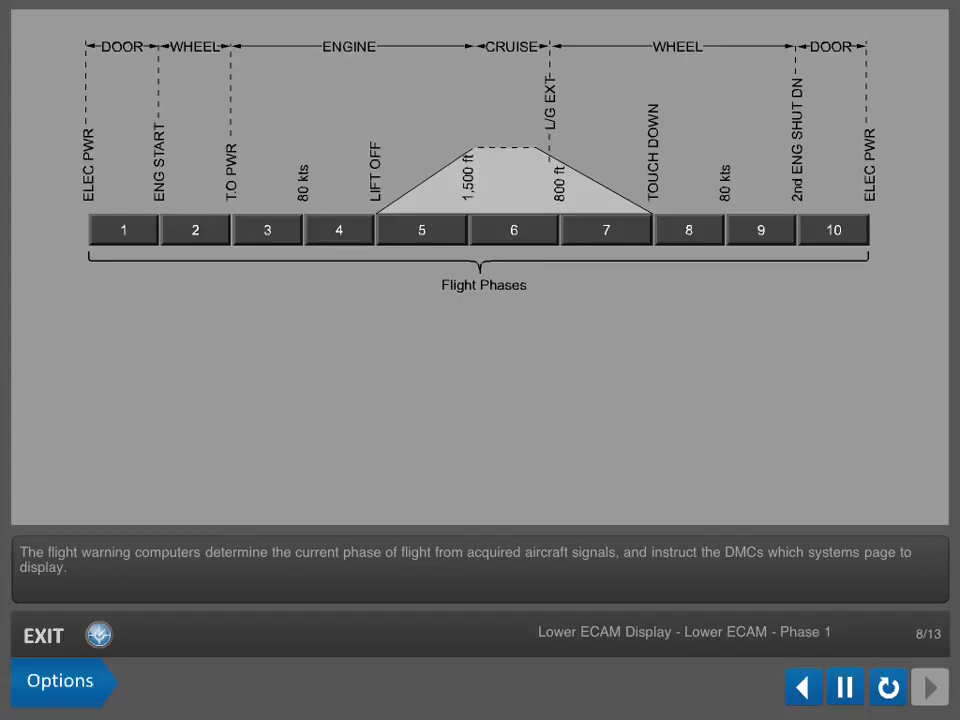
View phase 1's DOOR, APU and ENGINE pages on slide 8, then continue to slide 9's WHEEL page
click(121, 46)
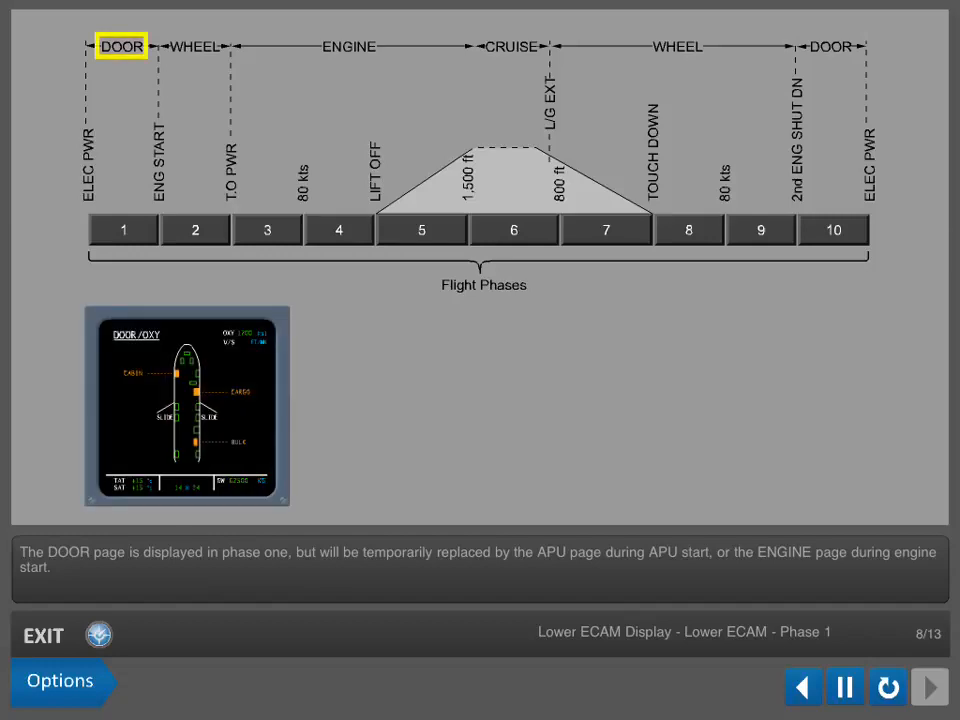
click(123, 230)
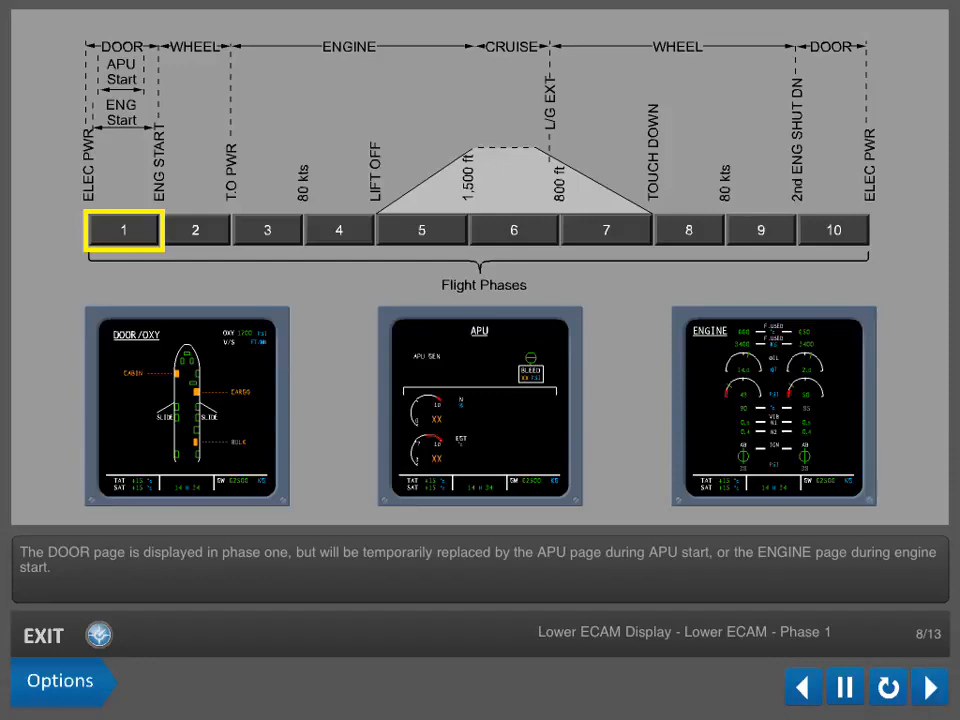
click(929, 687)
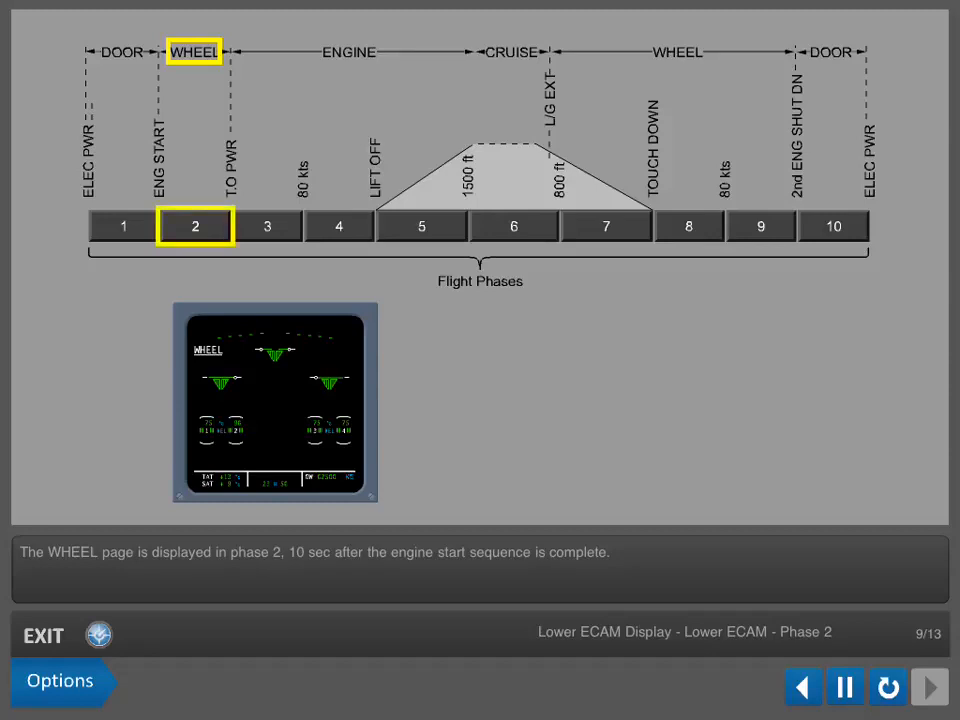
click(928, 687)
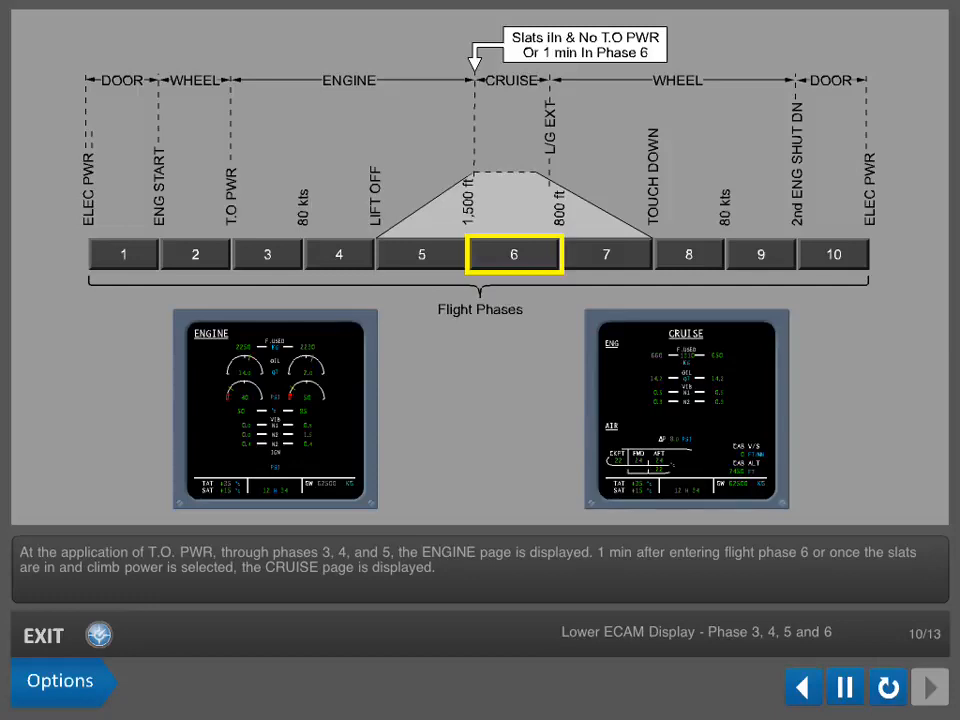
click(927, 687)
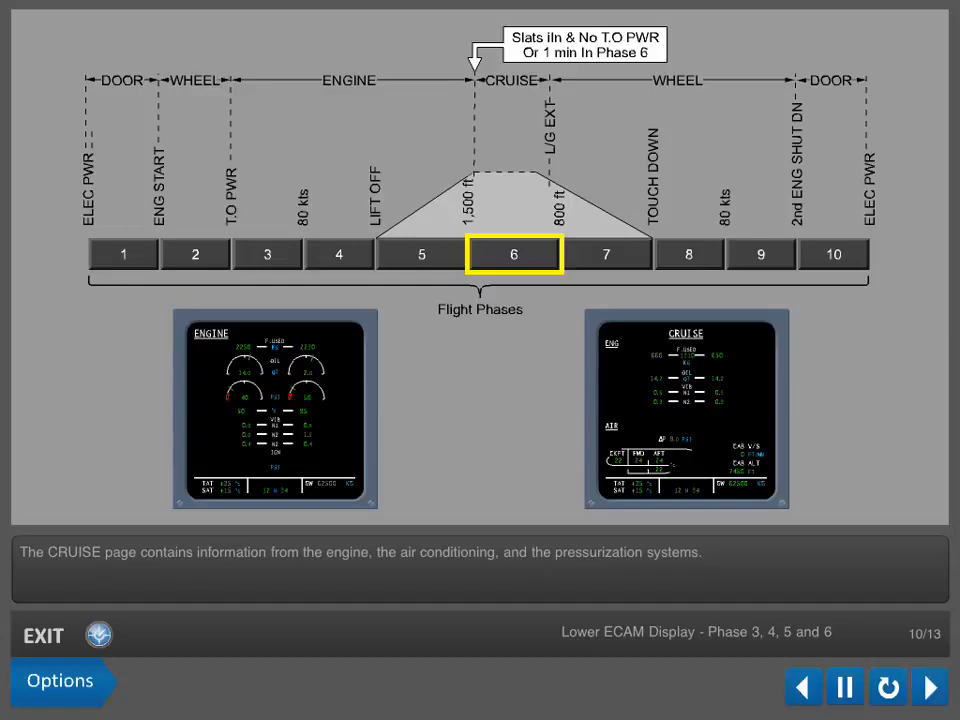
Advance through slide 11 on phases 7 to 10 to slide 12 on permanent data
click(929, 687)
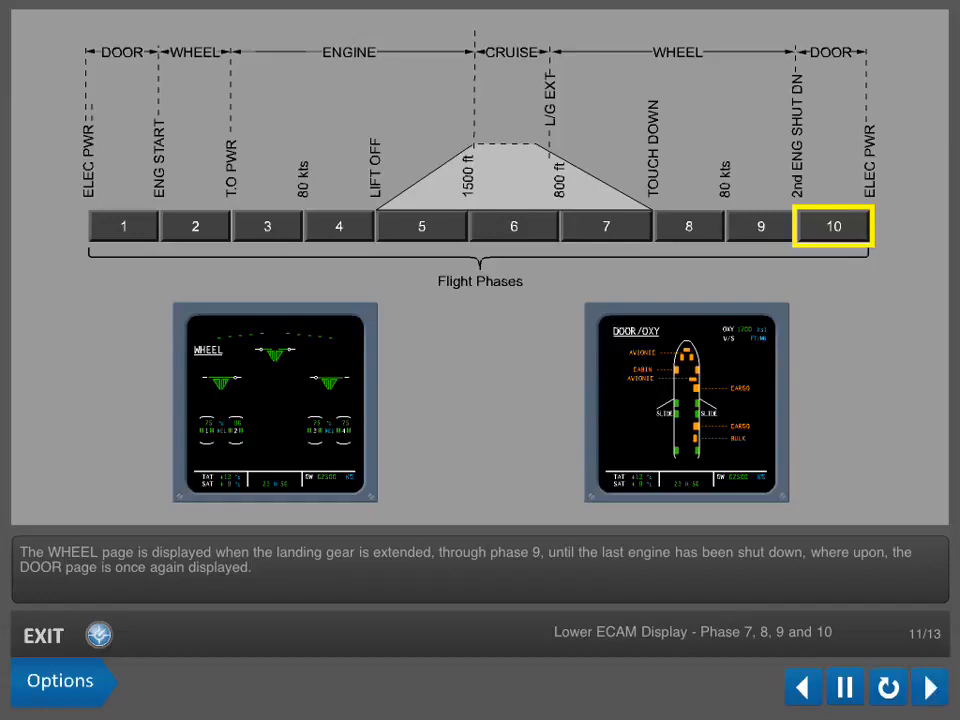
click(929, 687)
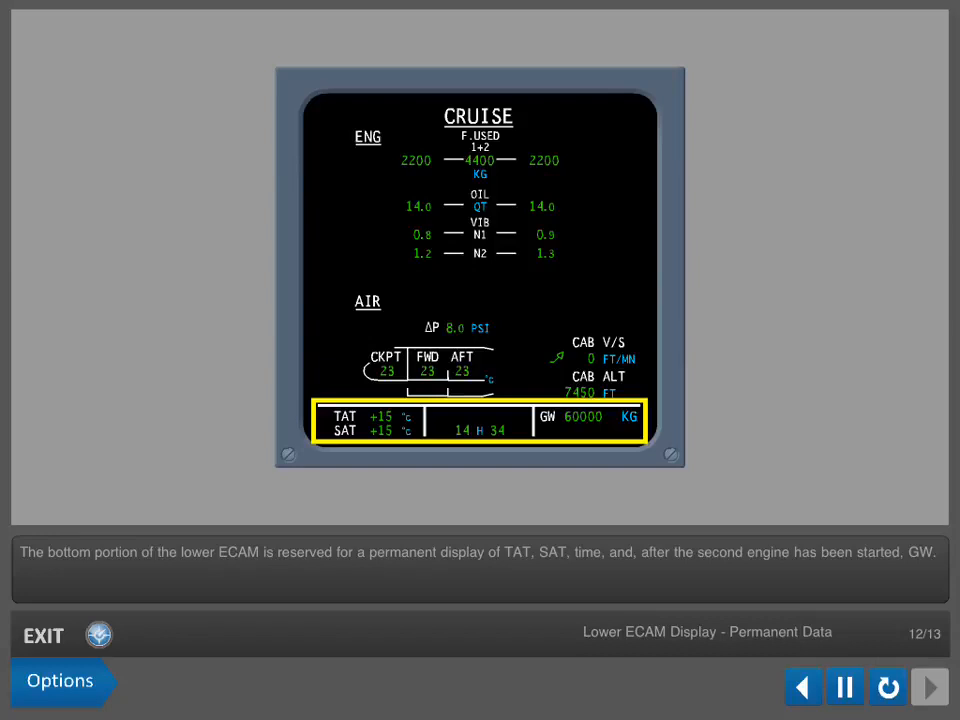
Advance from slide 12 to the slide 13 conclusion on the upper and lower ECAM displays
click(928, 687)
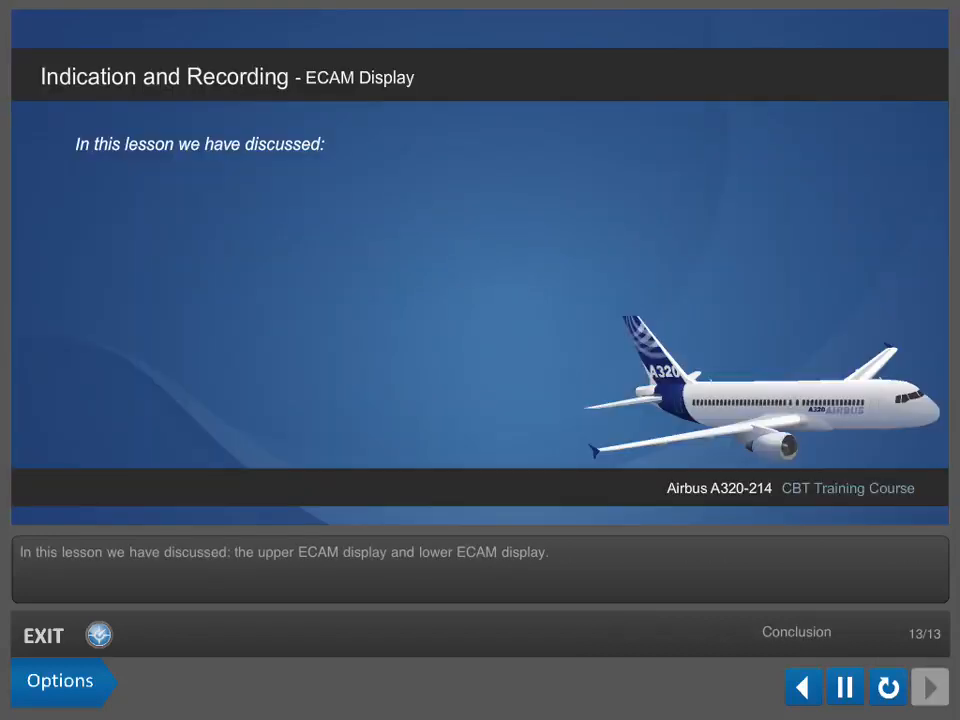